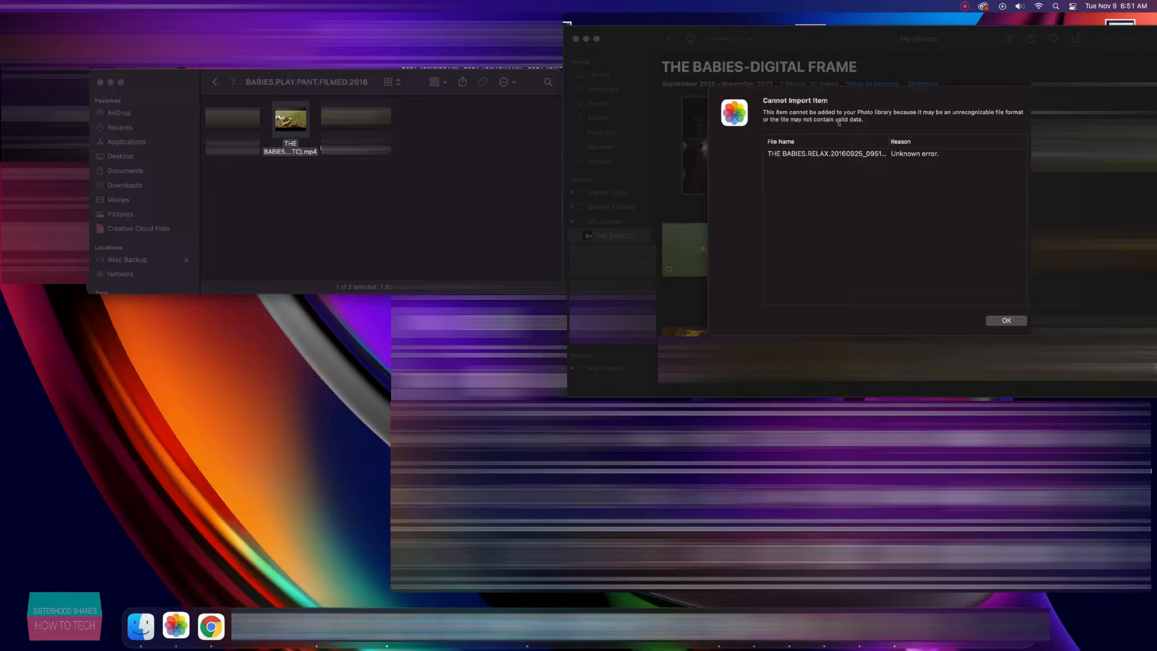
Step: Dismiss the Cannot Import Item error for the dog video
left_click(1006, 320)
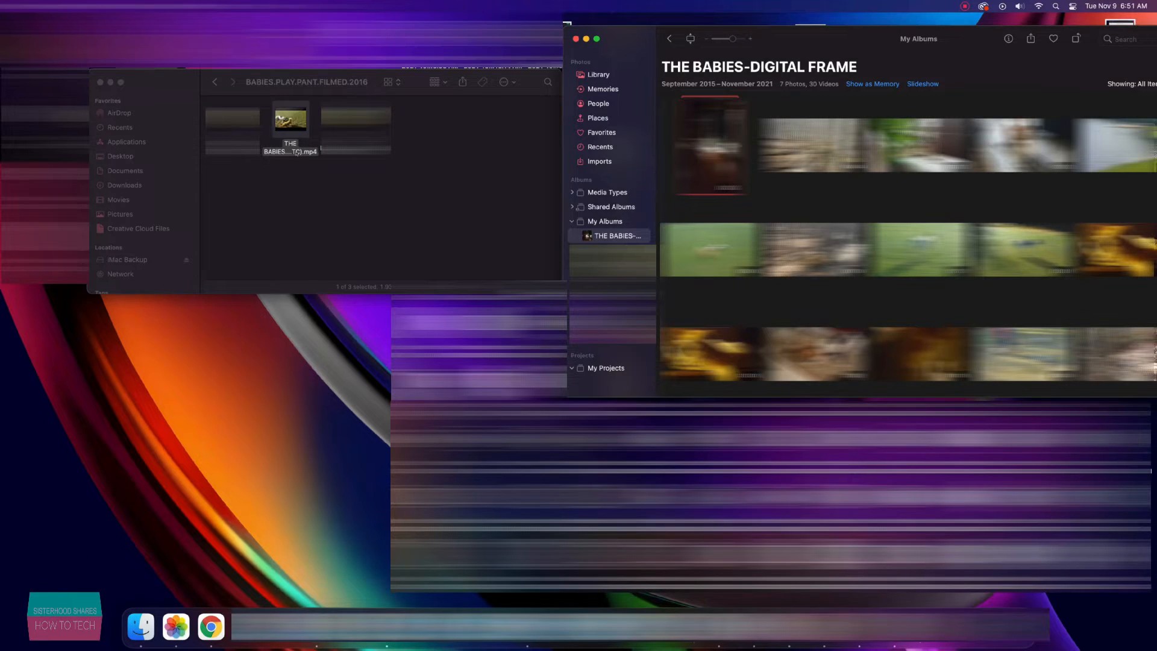
Step: Bring up the context menu for the dog .mp4 file in Finder
right_click(290, 120)
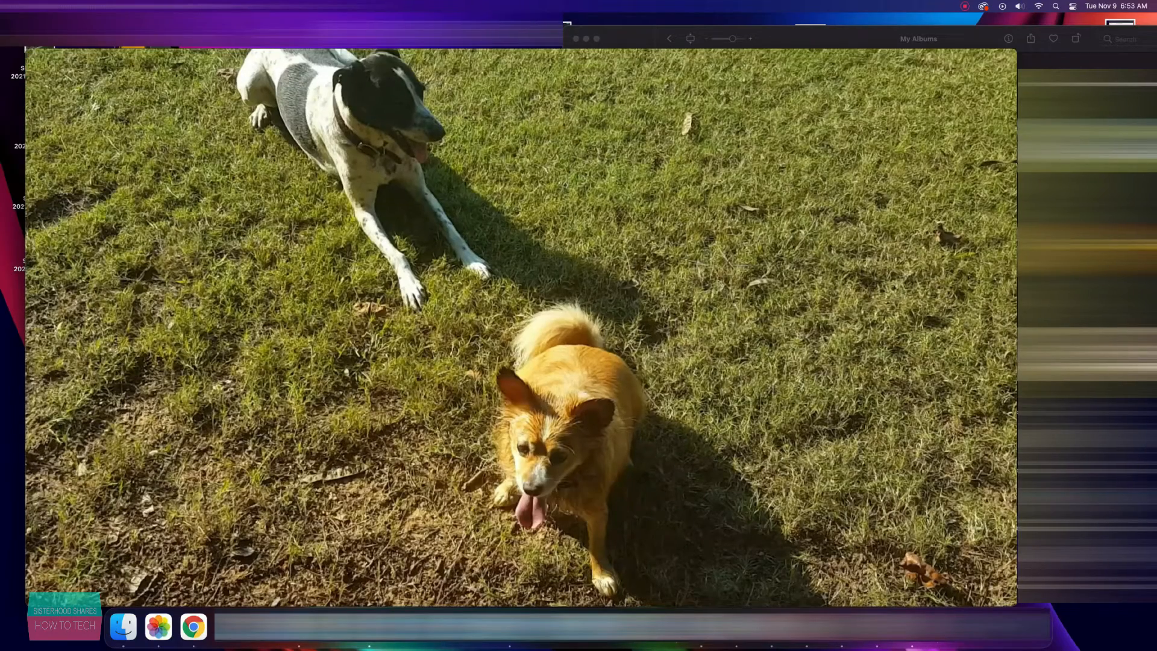
Step: Choose File > Rename for the dog video in QuickTime Player
left_click(73, 28)
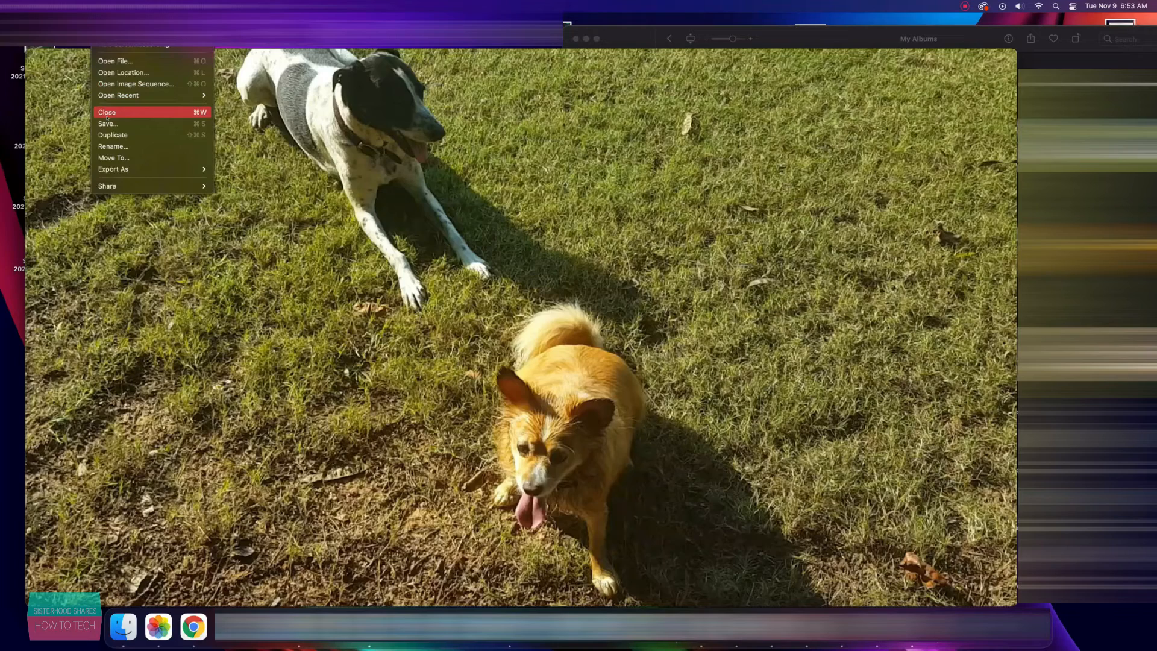
left_click(108, 124)
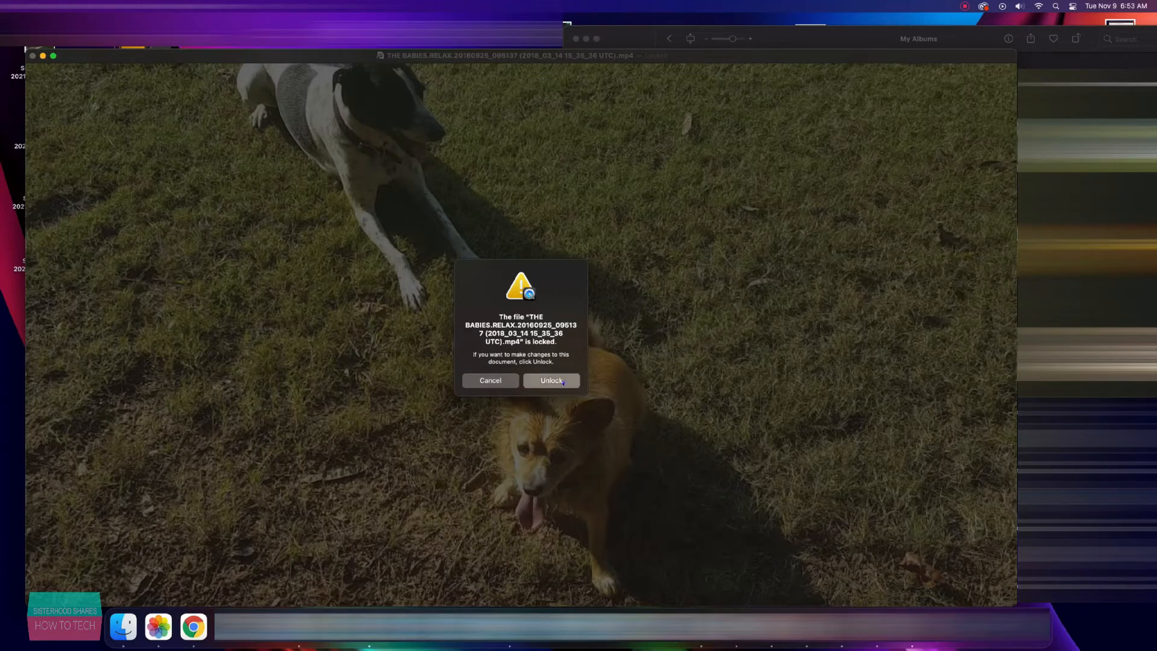
Step: Unlock the video and save the name THE BABIES.RELAX.20160925_095137.mp4
left_click(550, 380)
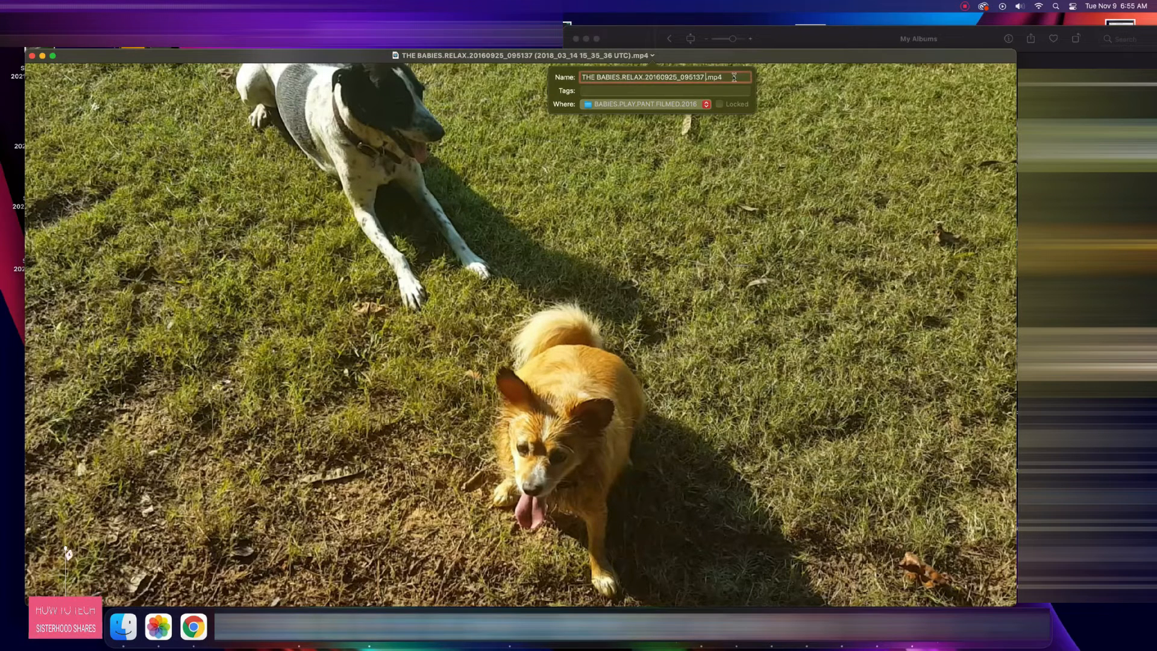
key("Return")
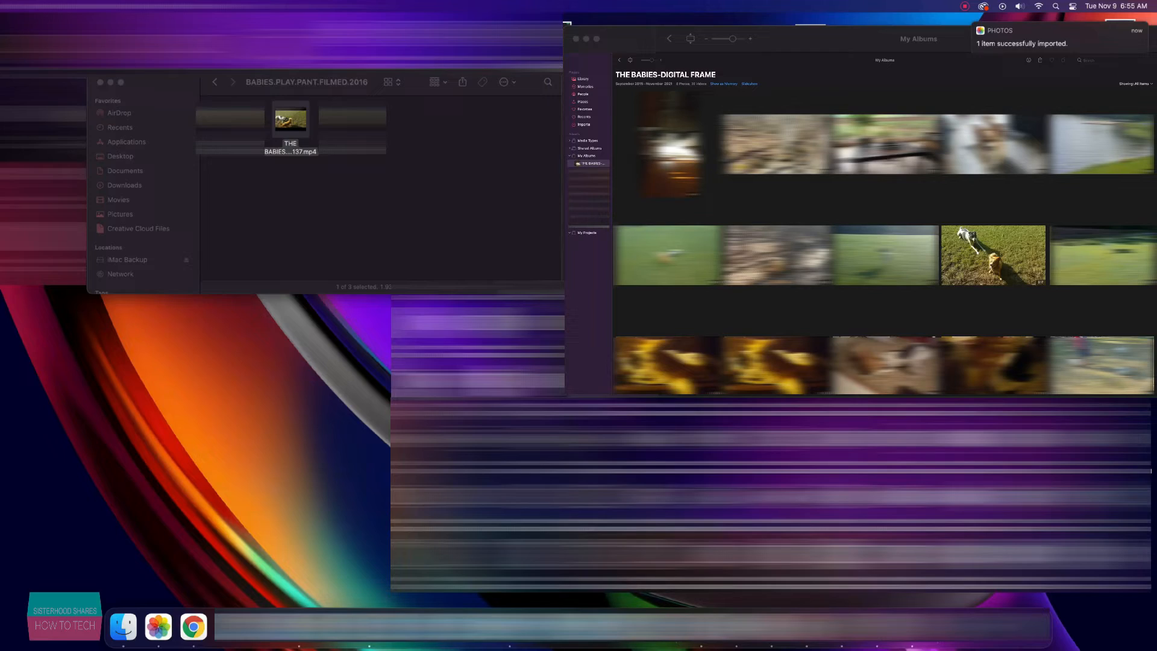
Step: Open and play the imported 17-second dog clip in THE BABIES-DIGITAL FRAME album
double_click(992, 255)
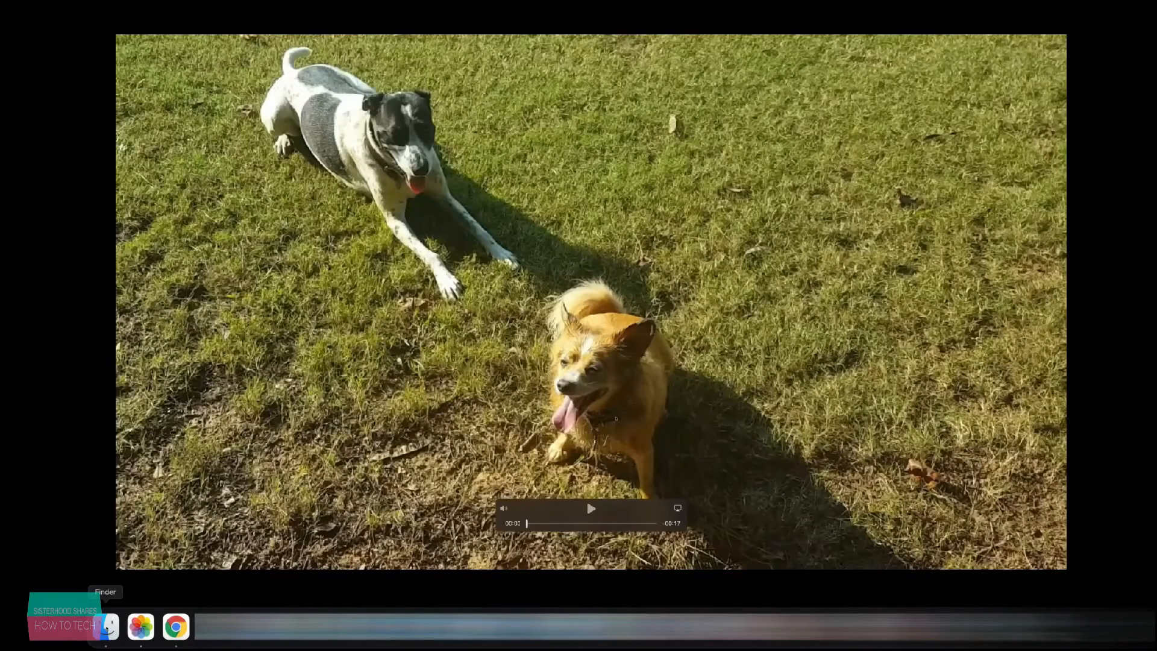
left_click(106, 626)
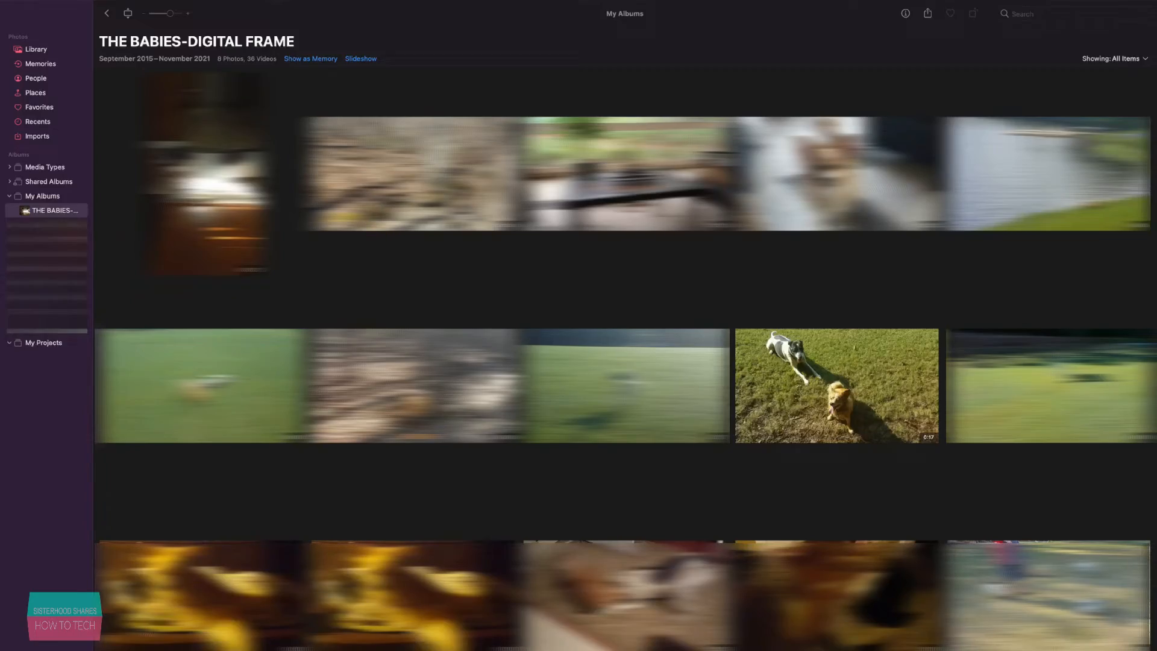
Step: Reopen the dog video thumbnail from the album and start playback full-screen
double_click(835, 385)
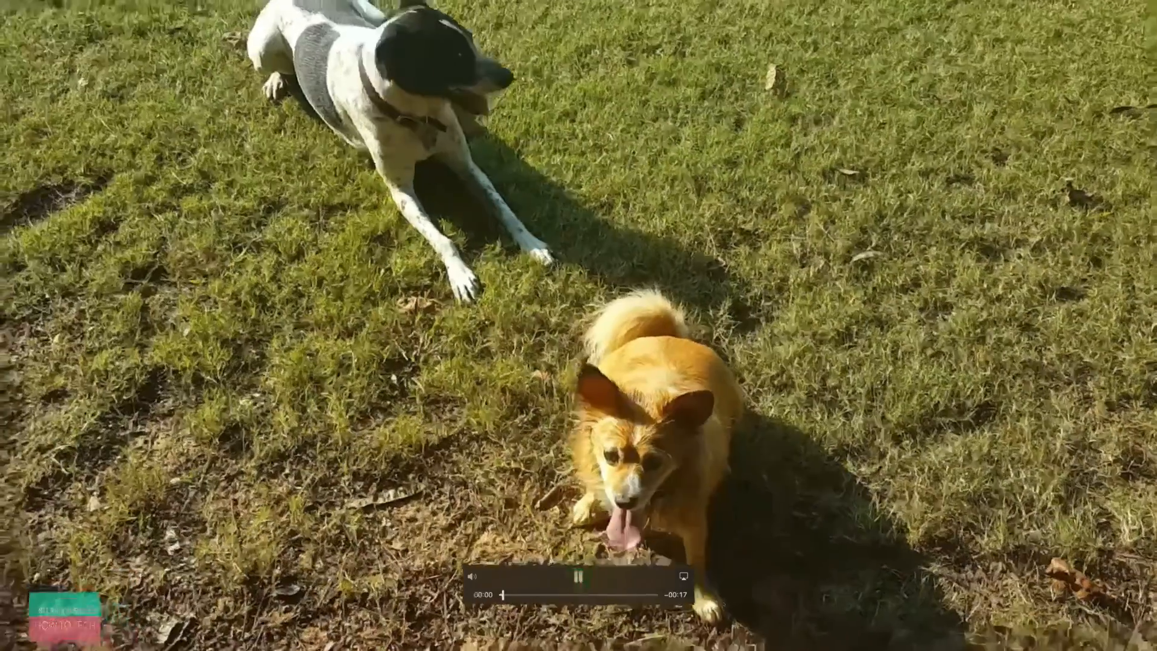
left_click(578, 576)
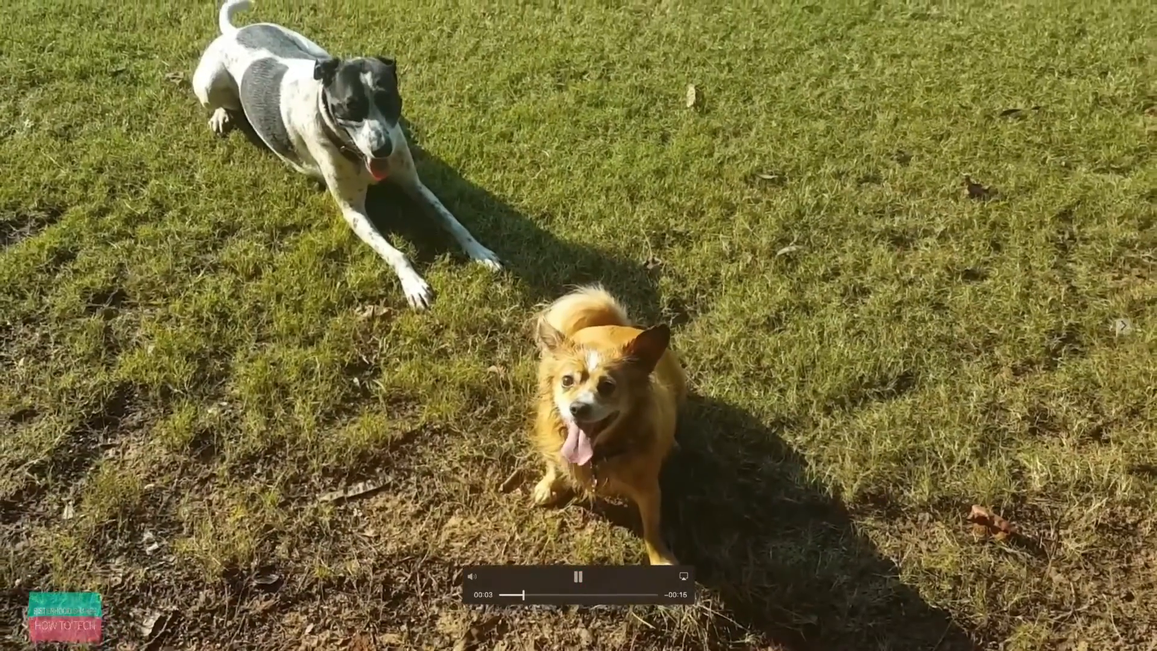